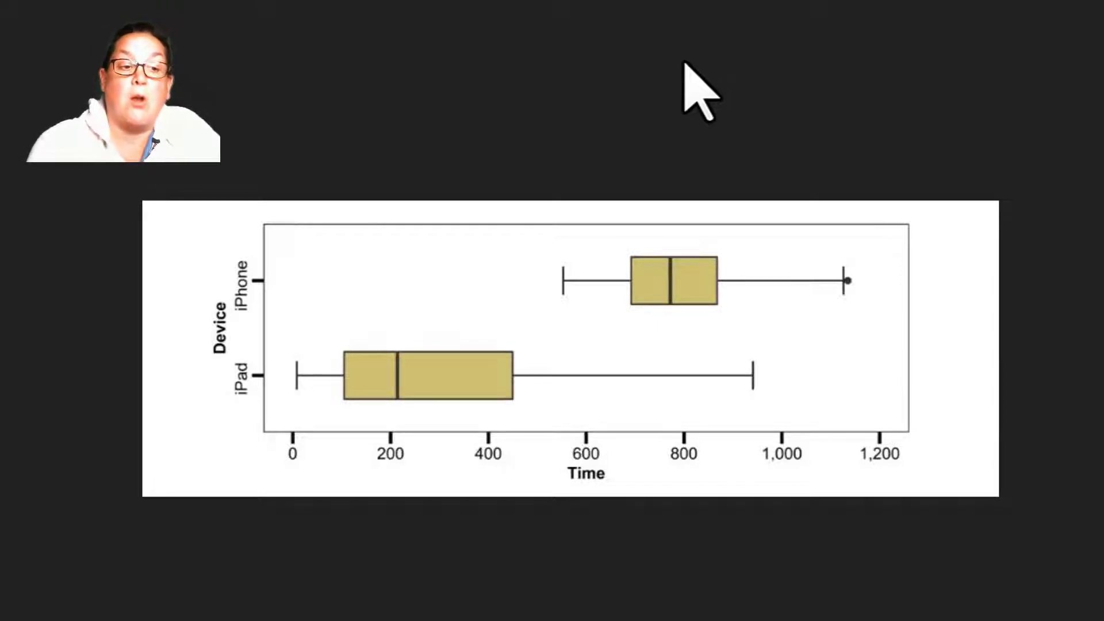
{"action": "mouse_move", "coordinate": [429, 252]}
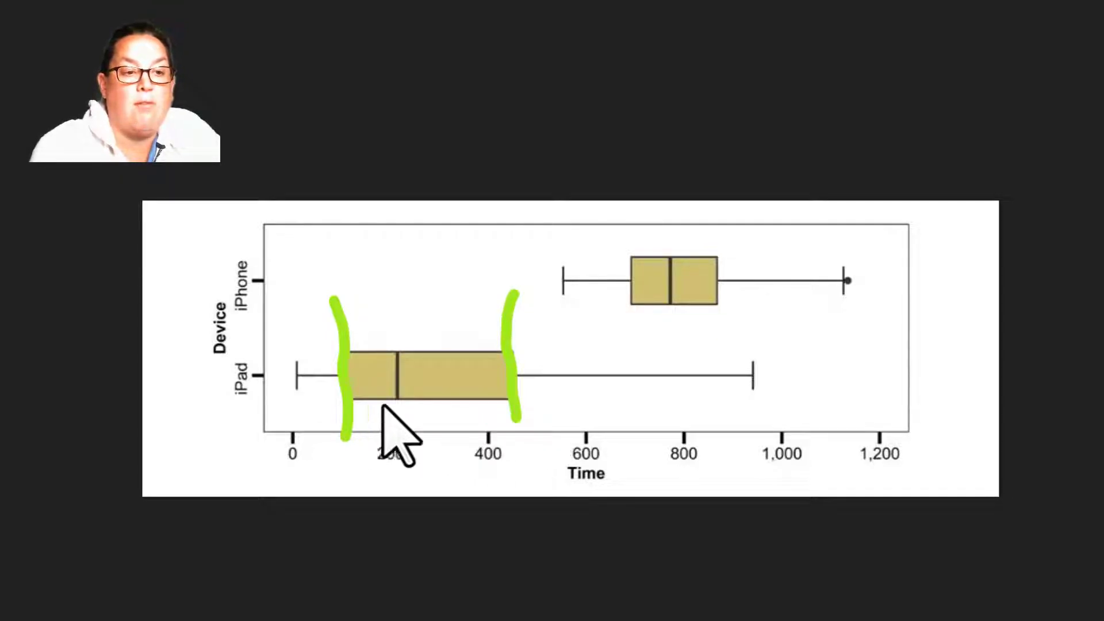
{"action": "mouse_move", "coordinate": [373, 409]}
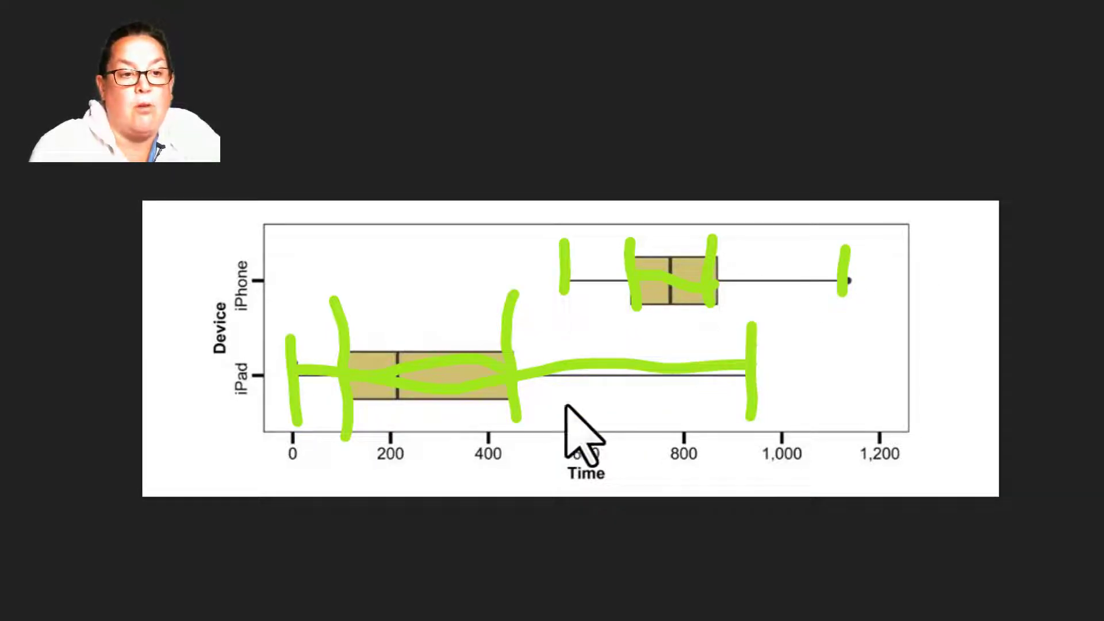
{"action": "mouse_move", "coordinate": [553, 32]}
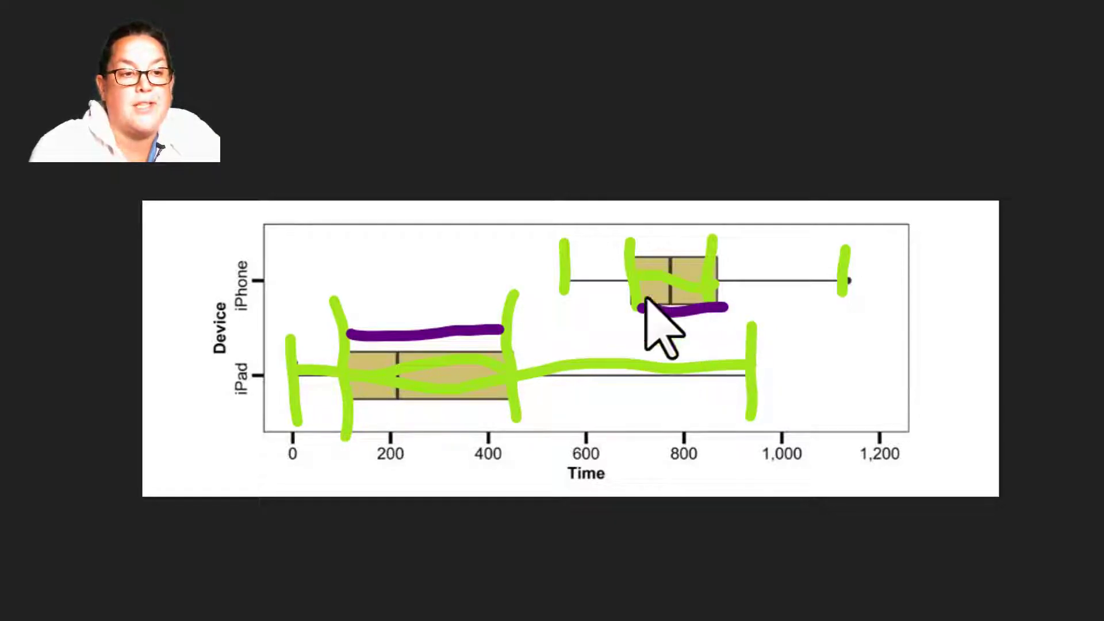
{"action": "mouse_move", "coordinate": [690, 380]}
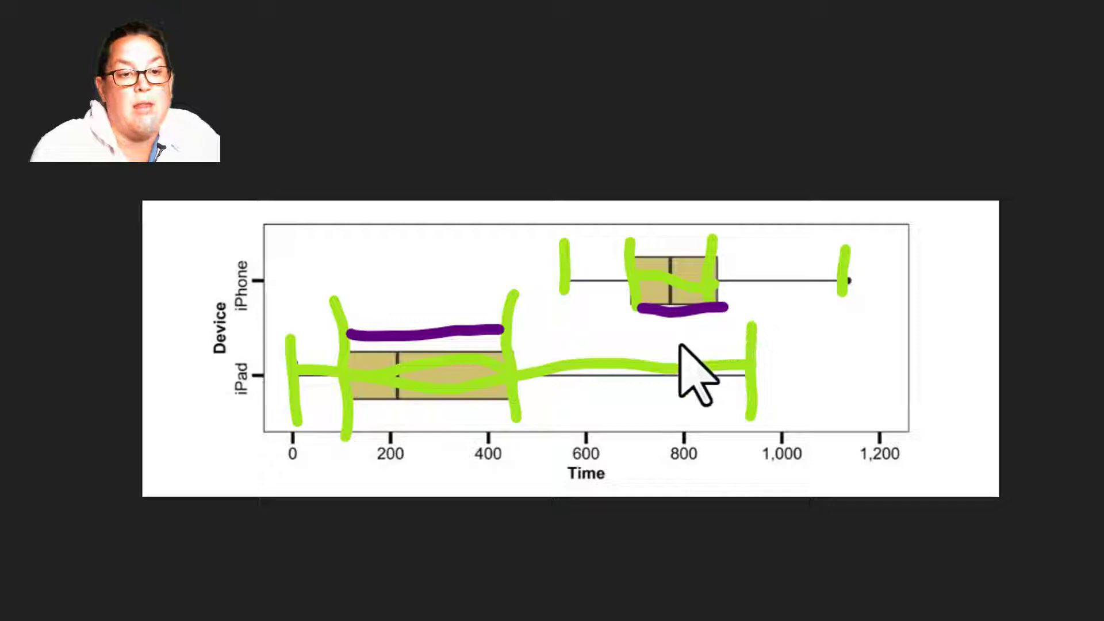
{"action": "mouse_move", "coordinate": [703, 272]}
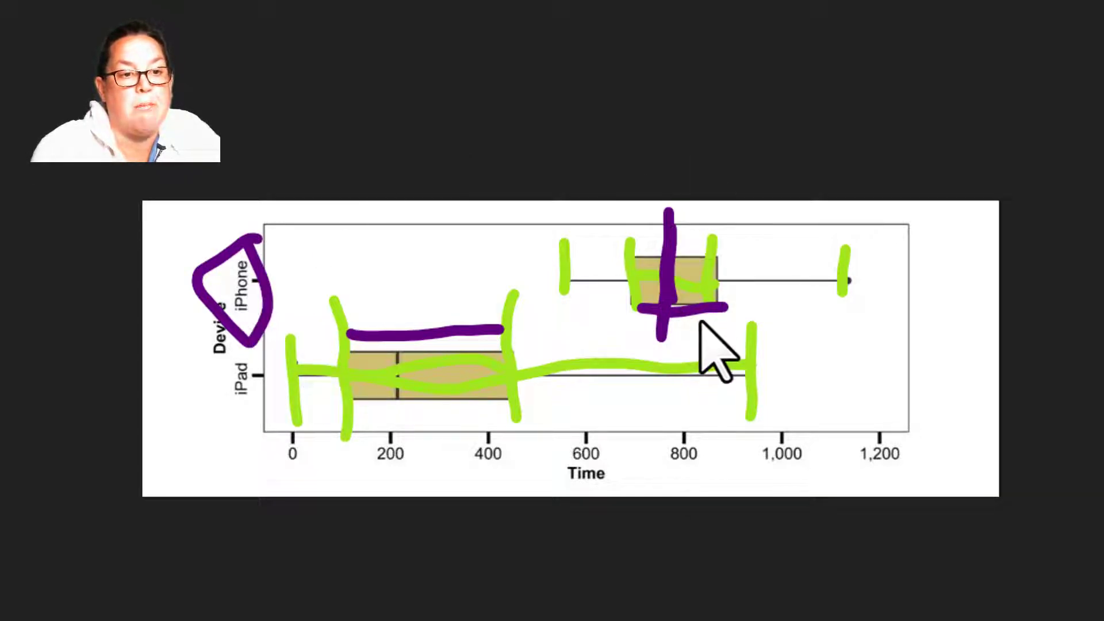
{"action": "mouse_move", "coordinate": [458, 381]}
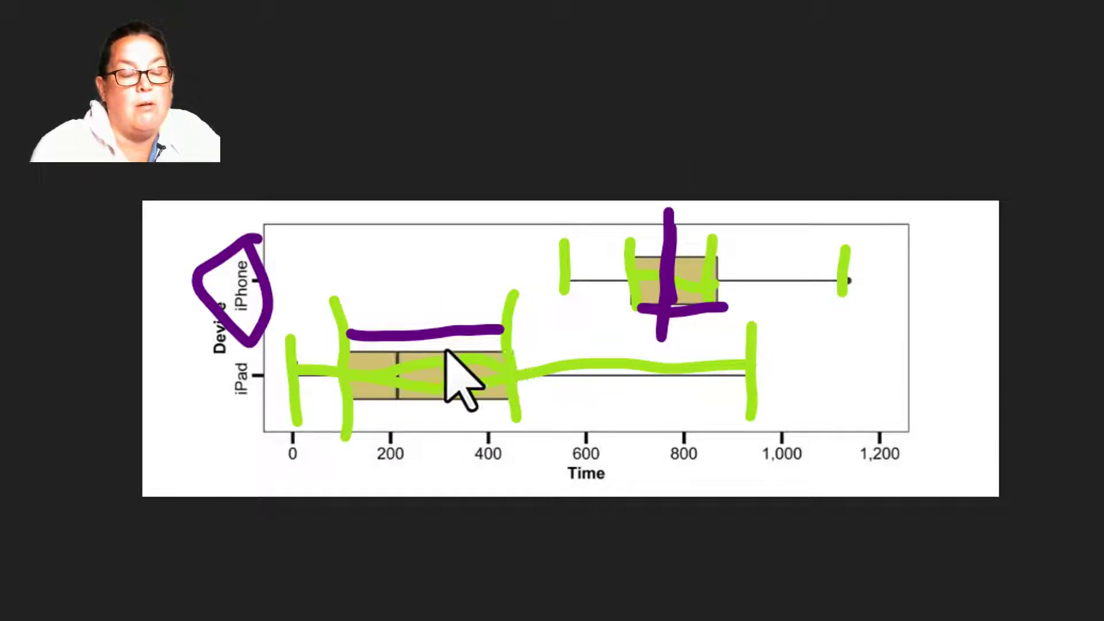
{"action": "mouse_move", "coordinate": [359, 401]}
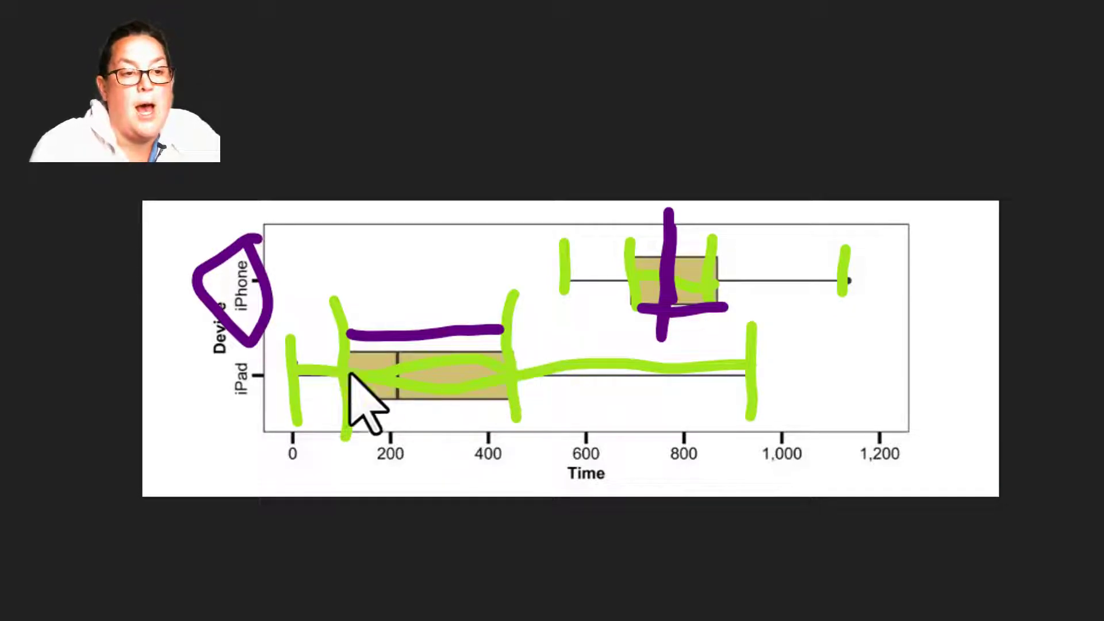
{"action": "mouse_move", "coordinate": [365, 402]}
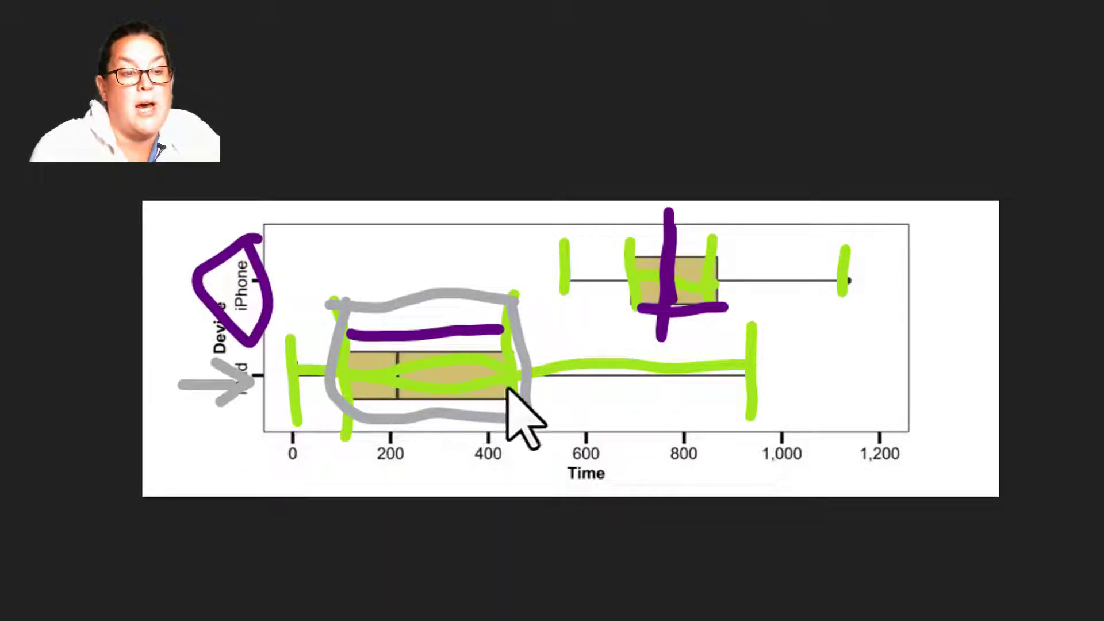
{"action": "mouse_move", "coordinate": [494, 384]}
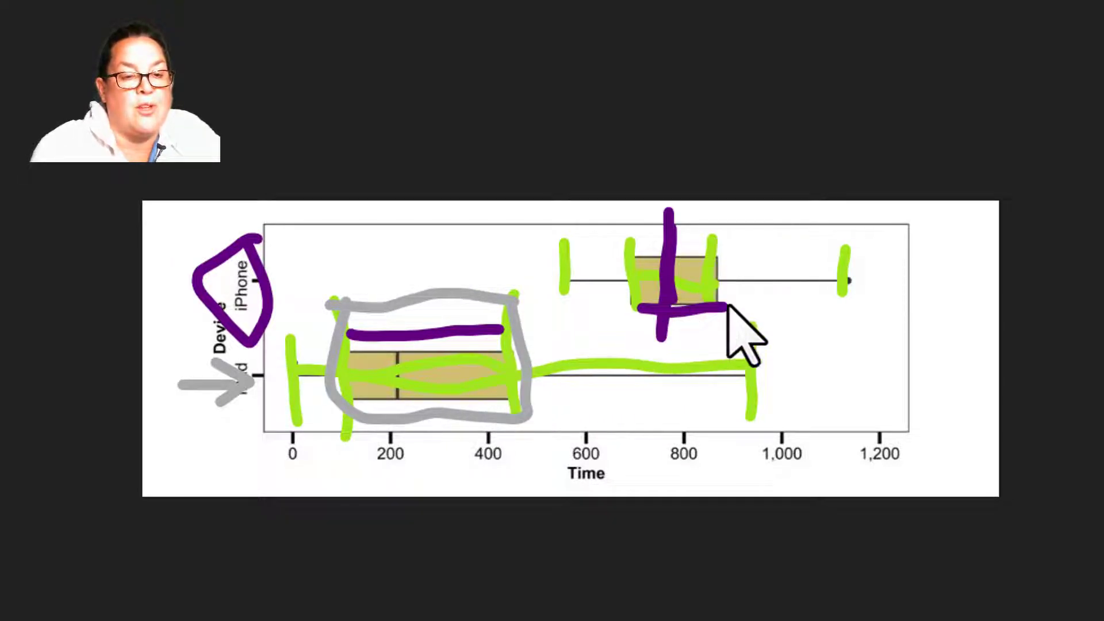
{"action": "mouse_move", "coordinate": [1034, 501]}
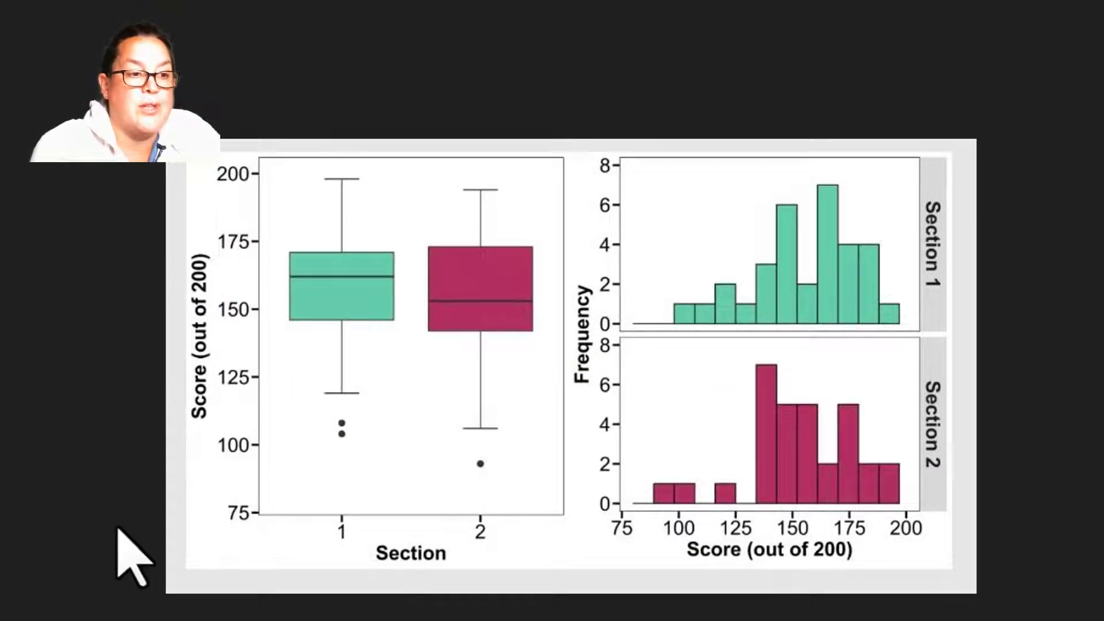
{"action": "mouse_move", "coordinate": [964, 395]}
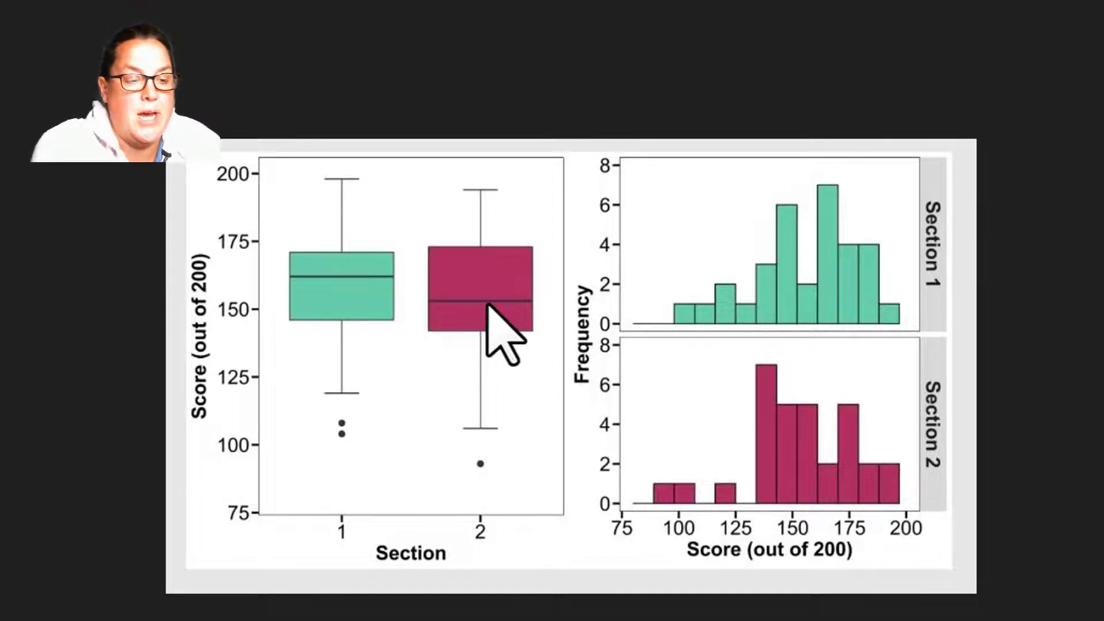
{"action": "mouse_move", "coordinate": [524, 88]}
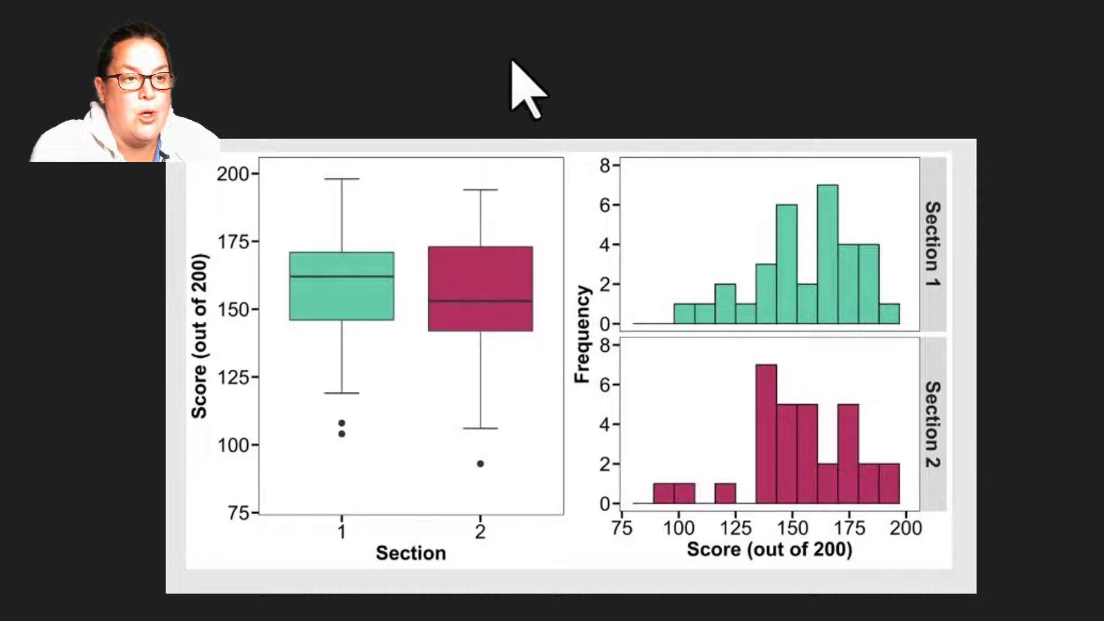
{"action": "mouse_move", "coordinate": [226, 274]}
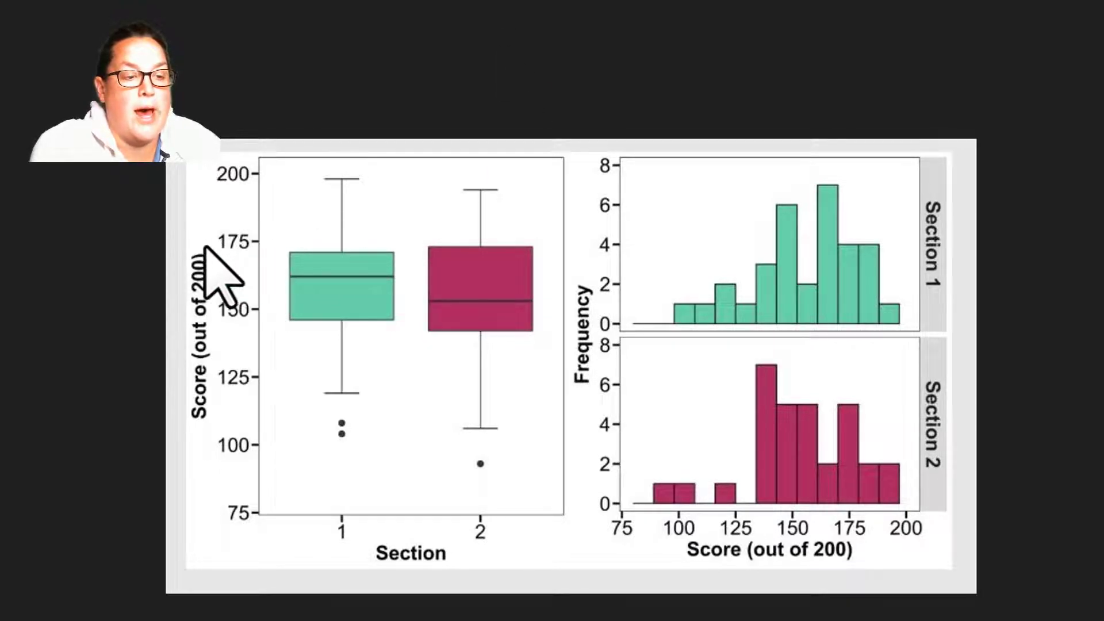
{"action": "mouse_move", "coordinate": [204, 317]}
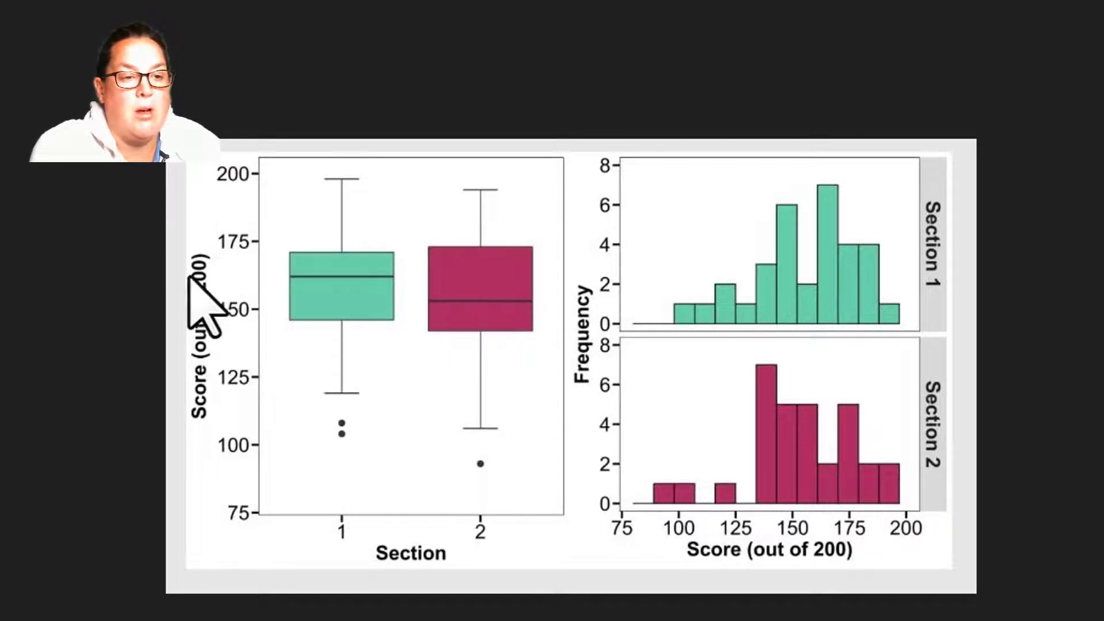
{"action": "mouse_move", "coordinate": [504, 325]}
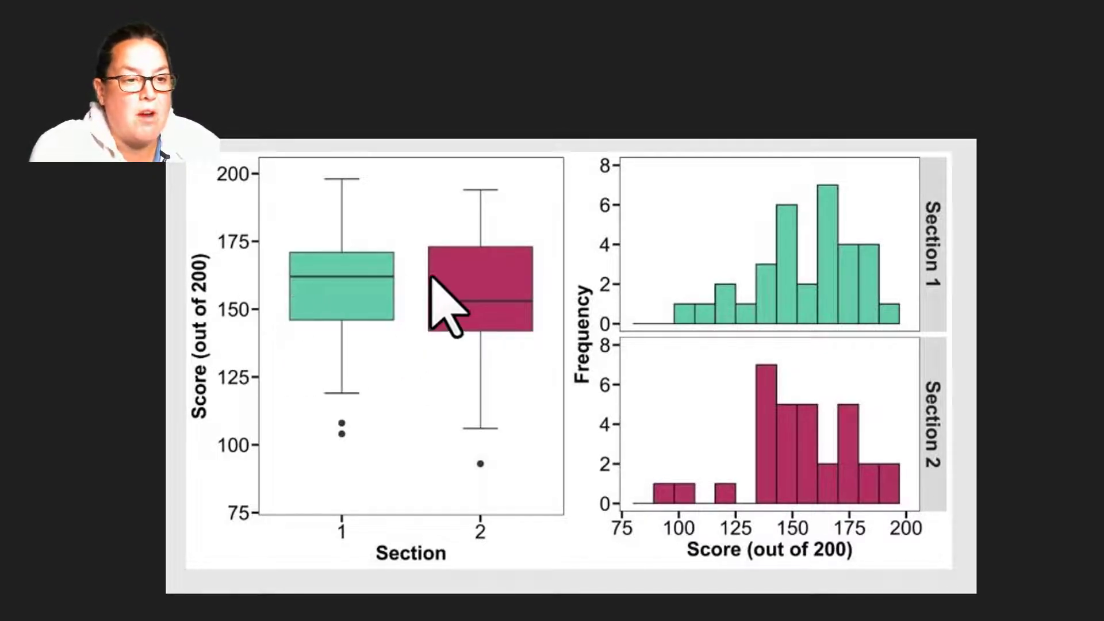
{"action": "mouse_move", "coordinate": [369, 312]}
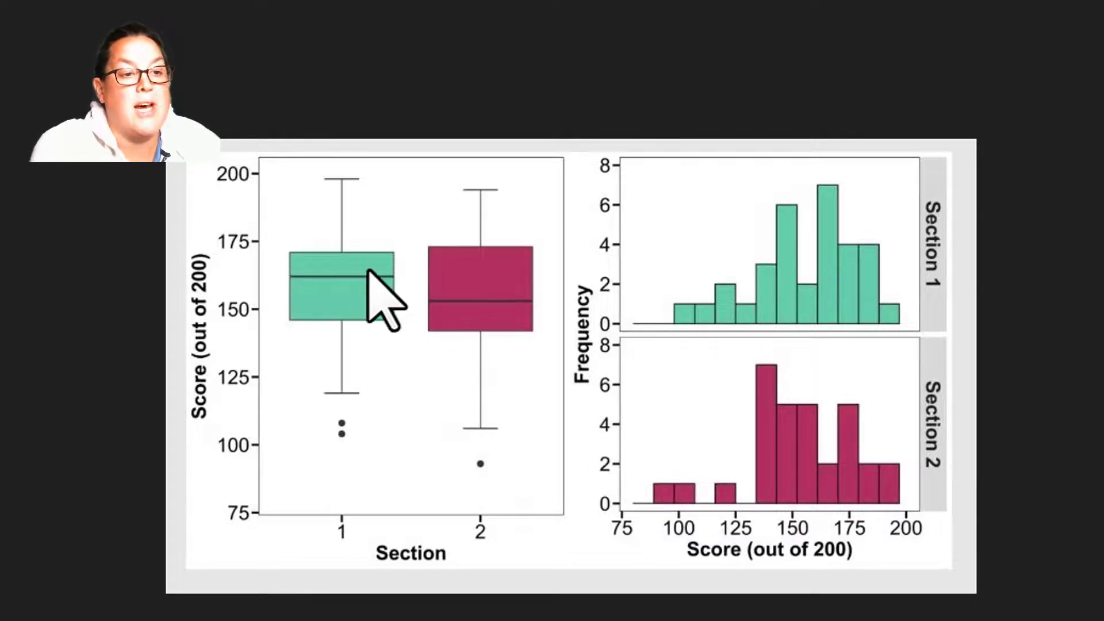
{"action": "mouse_move", "coordinate": [268, 275]}
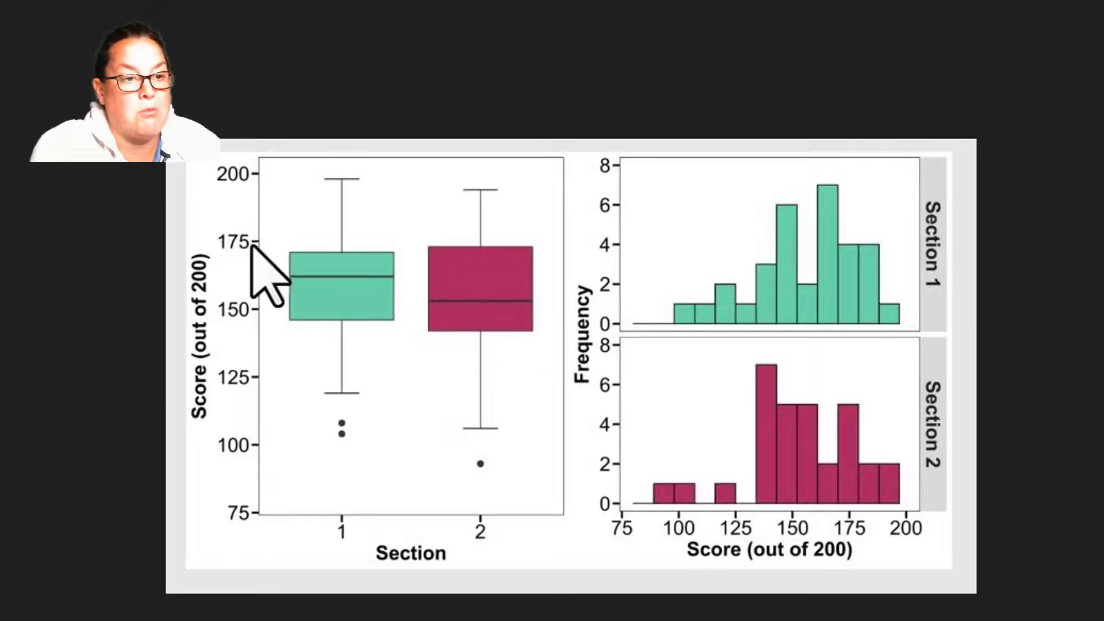
{"action": "mouse_move", "coordinate": [465, 358]}
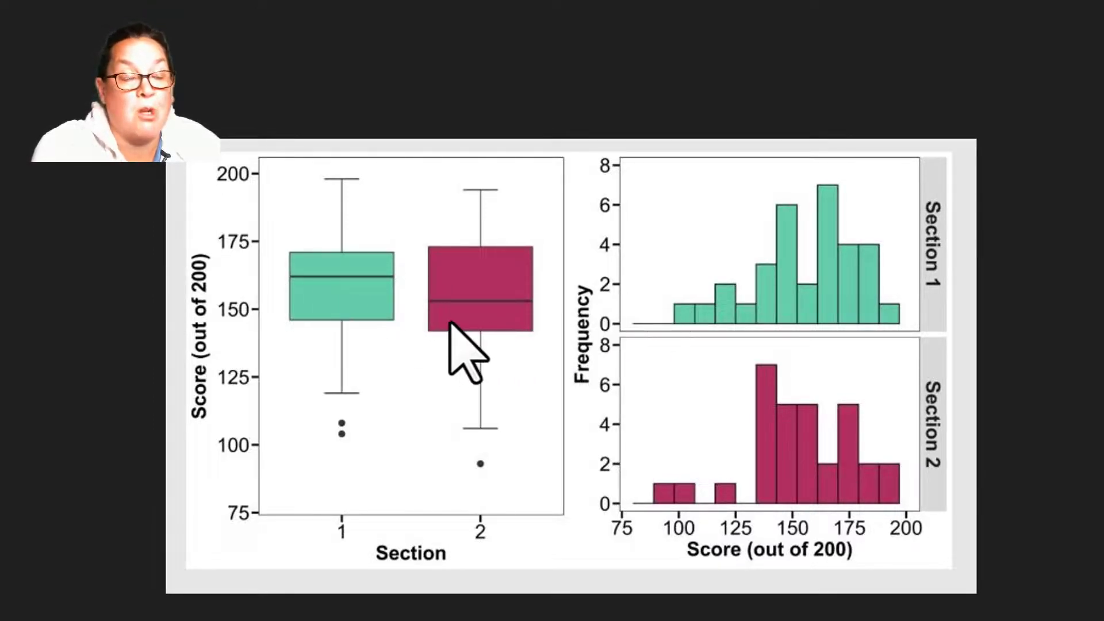
{"action": "mouse_move", "coordinate": [369, 381]}
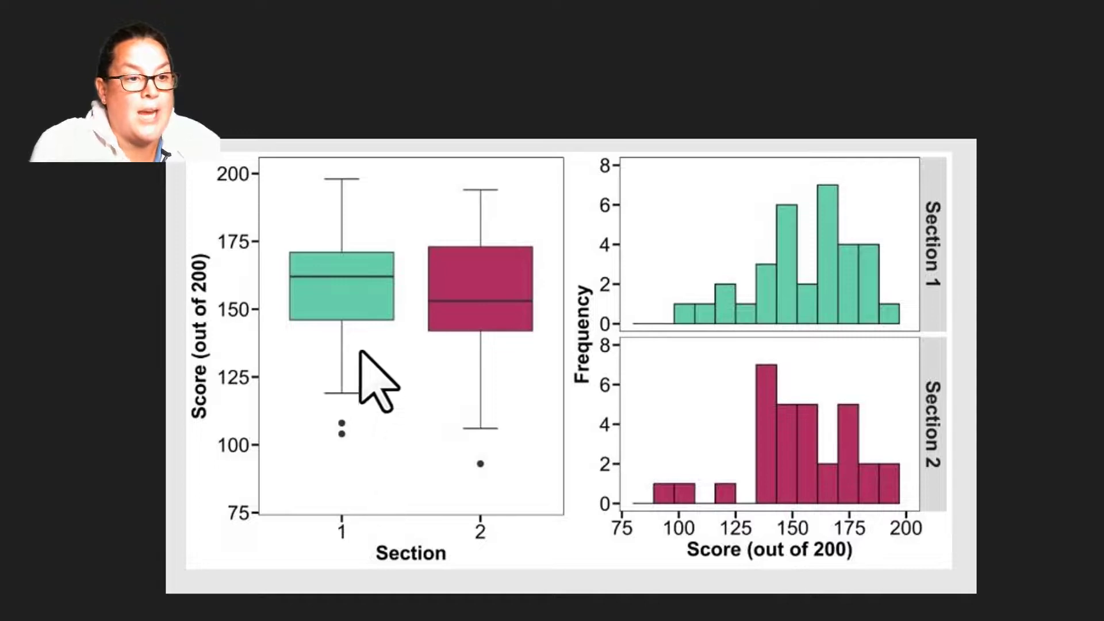
{"action": "mouse_move", "coordinate": [365, 317]}
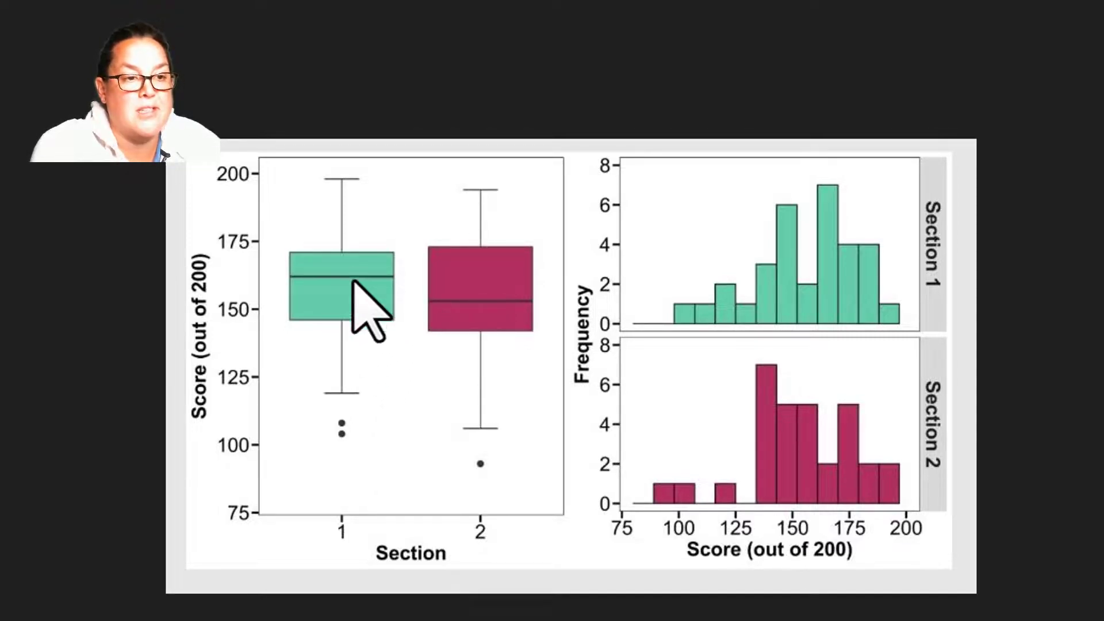
{"action": "mouse_move", "coordinate": [415, 190]}
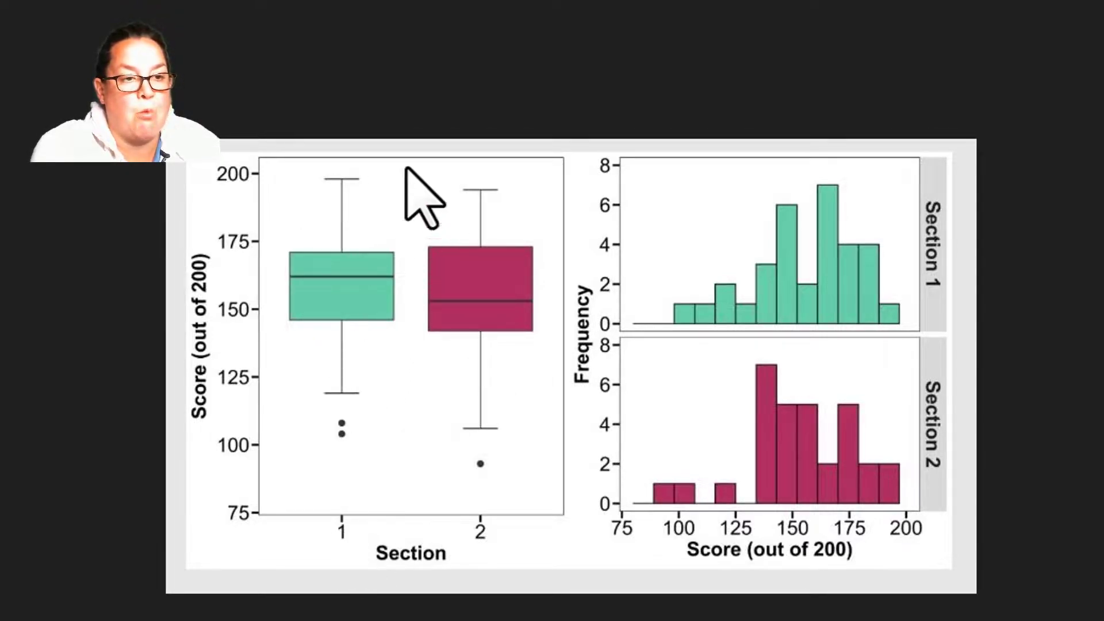
{"action": "mouse_move", "coordinate": [524, 391]}
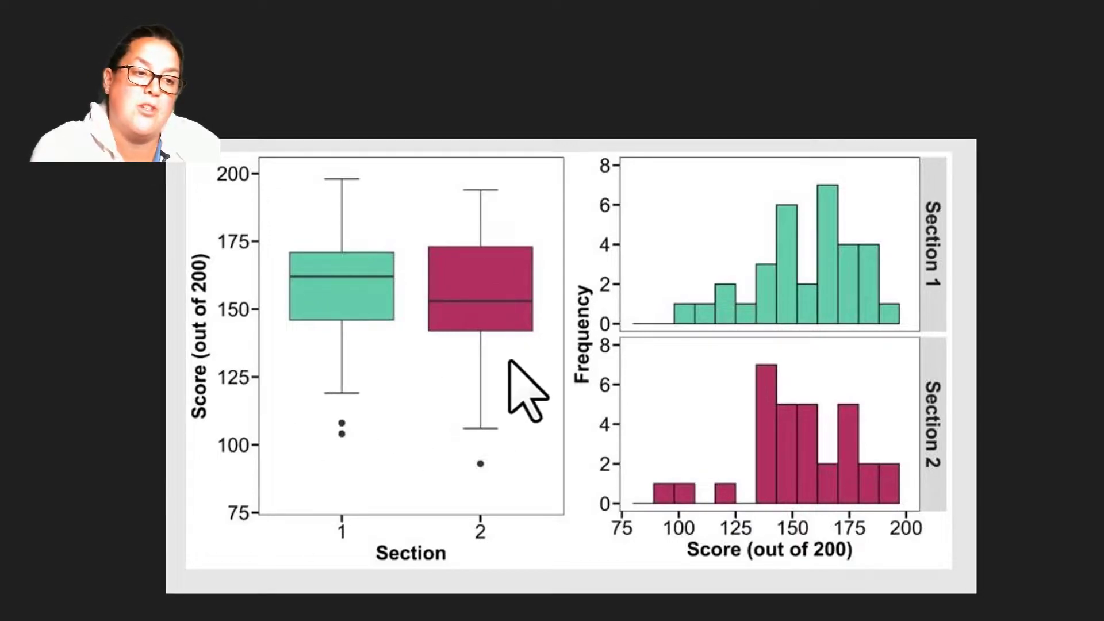
{"action": "mouse_move", "coordinate": [391, 324]}
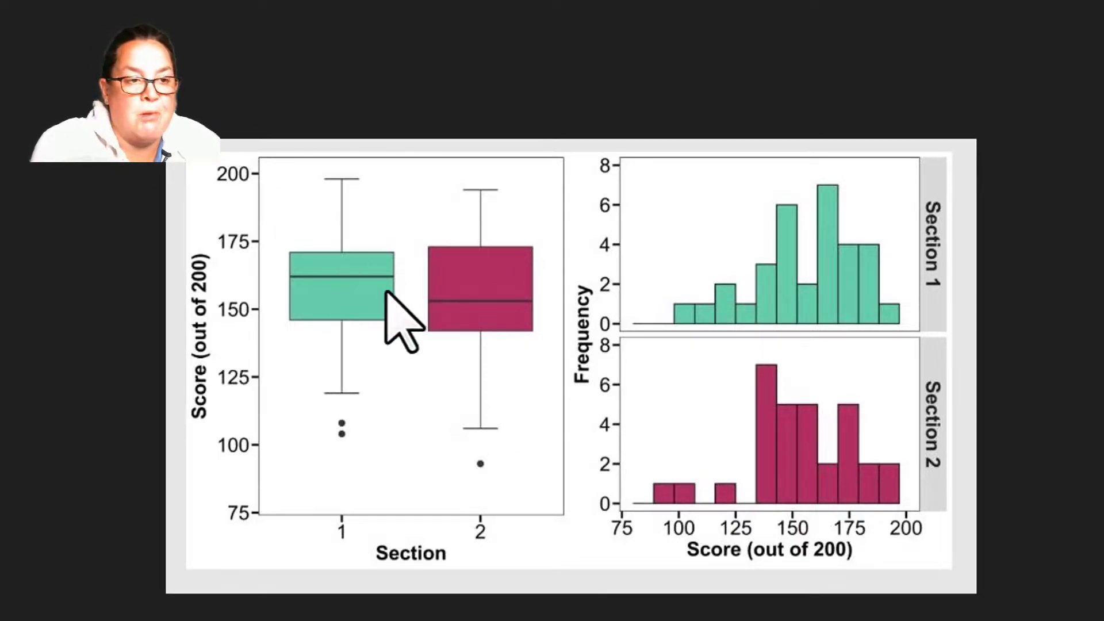
{"action": "mouse_move", "coordinate": [437, 302]}
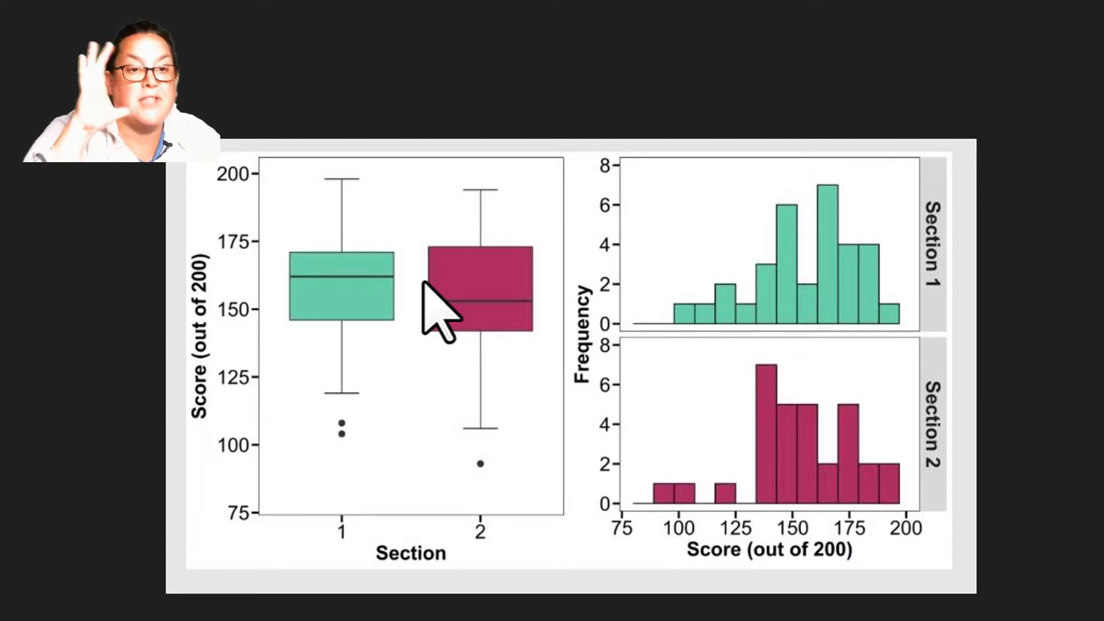
{"action": "mouse_move", "coordinate": [551, 331]}
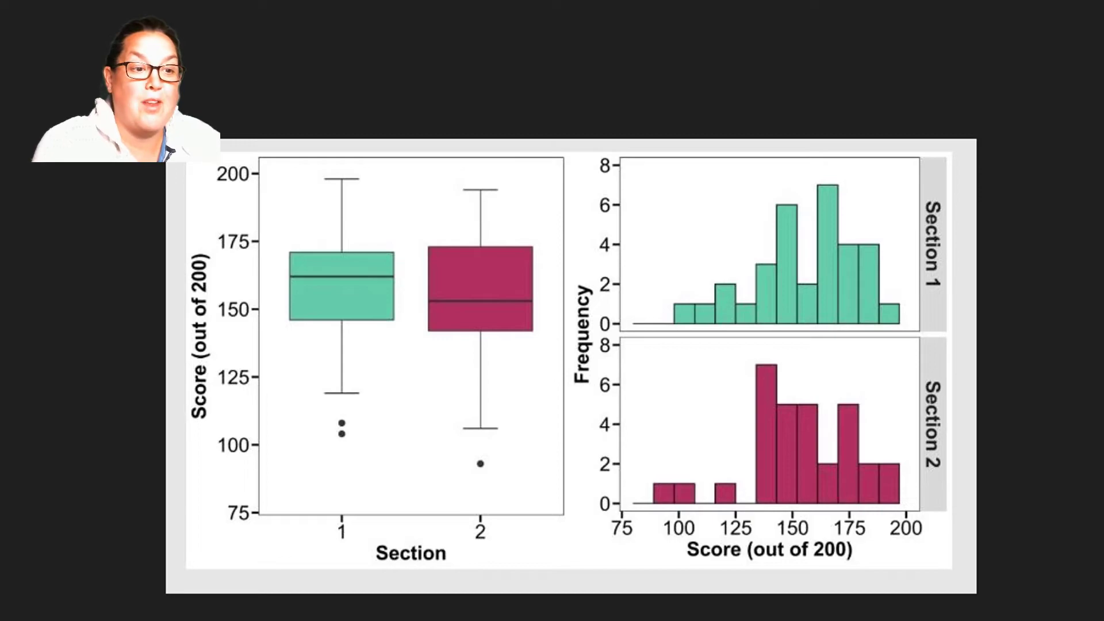
{"action": "mouse_move", "coordinate": [650, 351]}
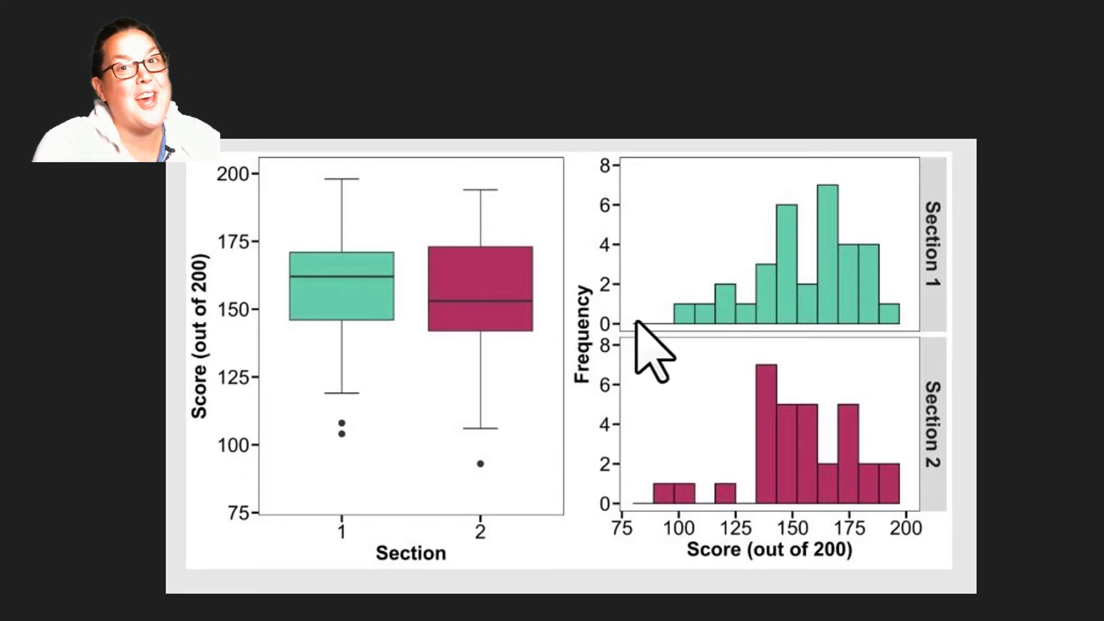